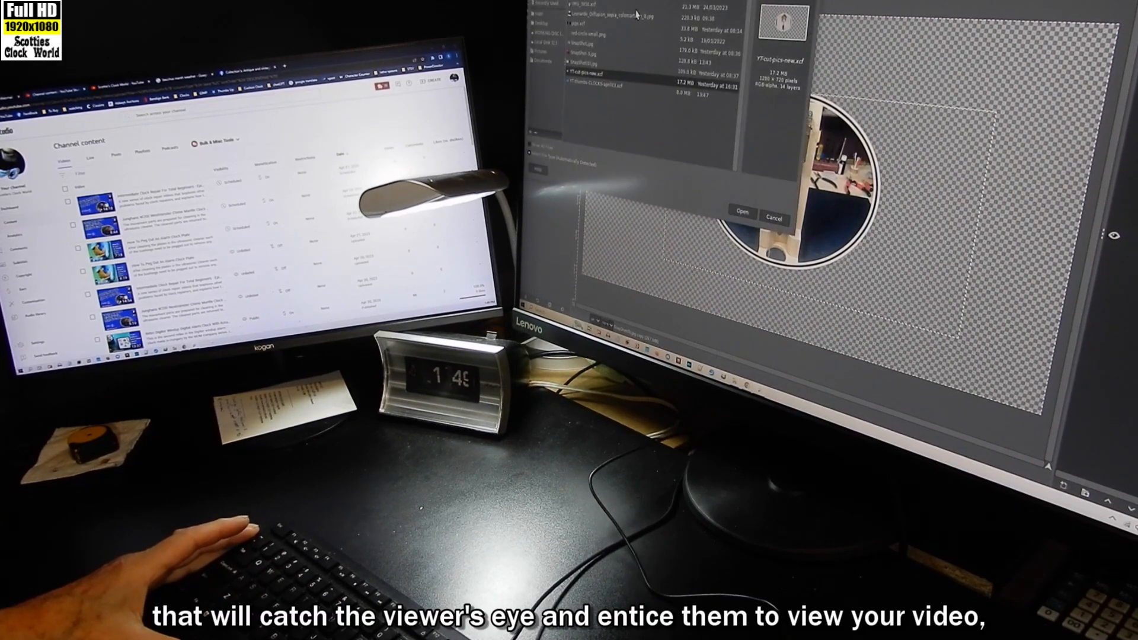
Open the cuckoo clock photo, scale it down, and paste it into the template
click(741, 211)
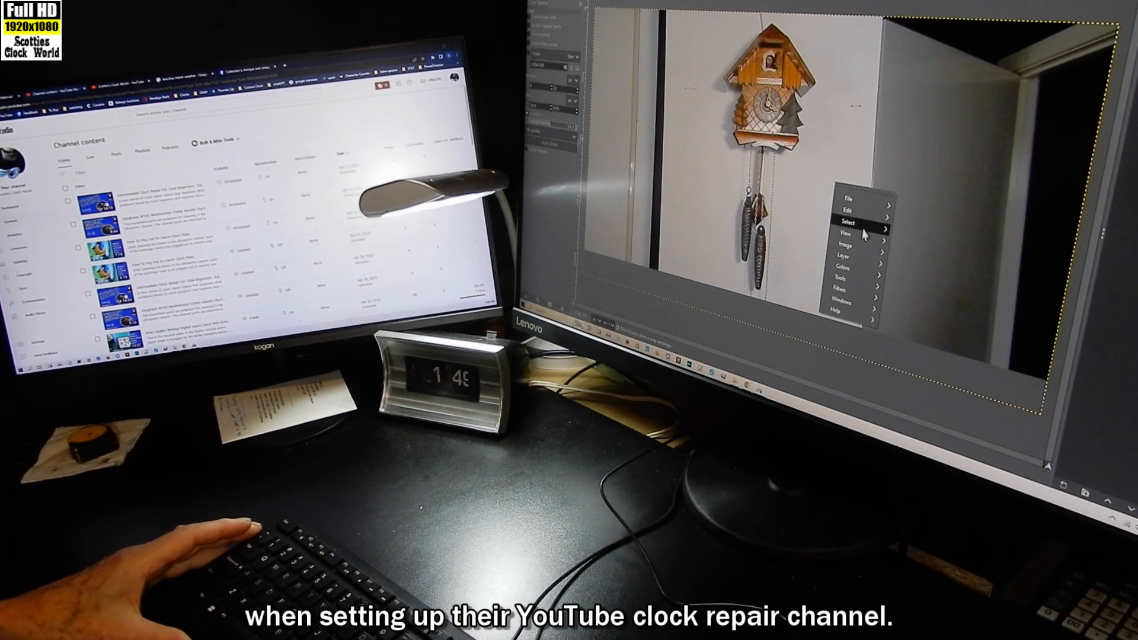
click(843, 255)
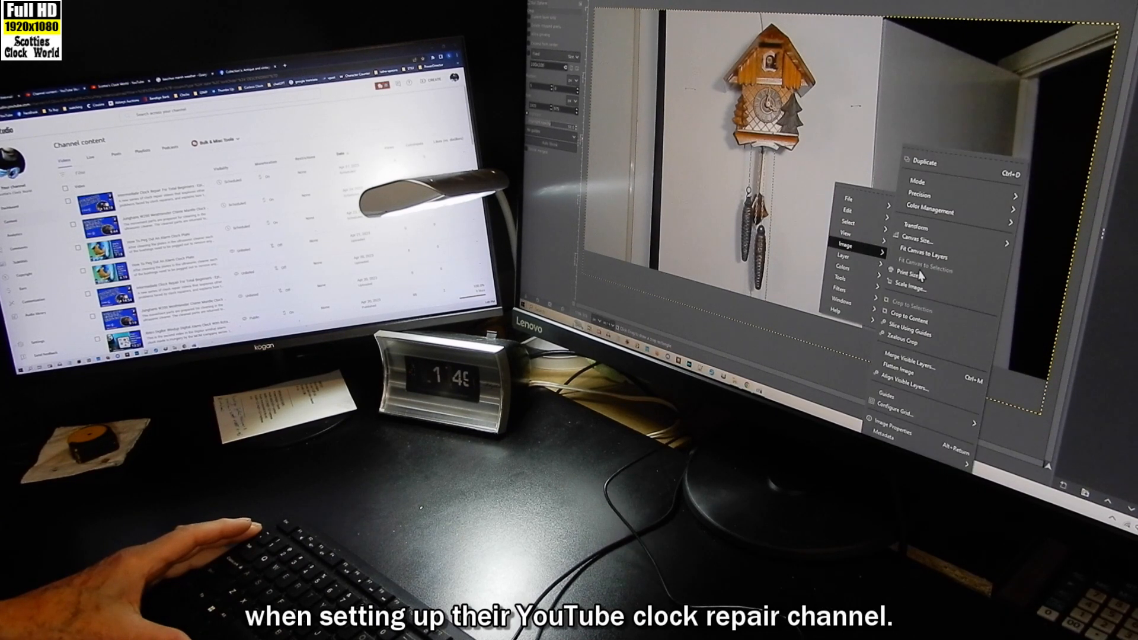
click(915, 281)
text(450)
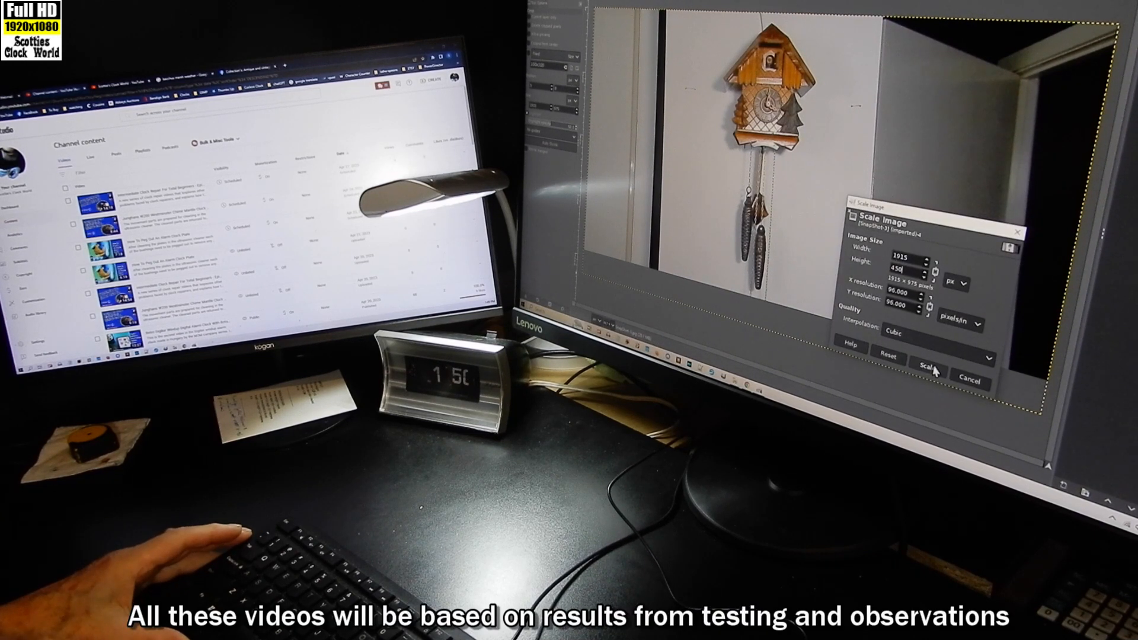
click(928, 365)
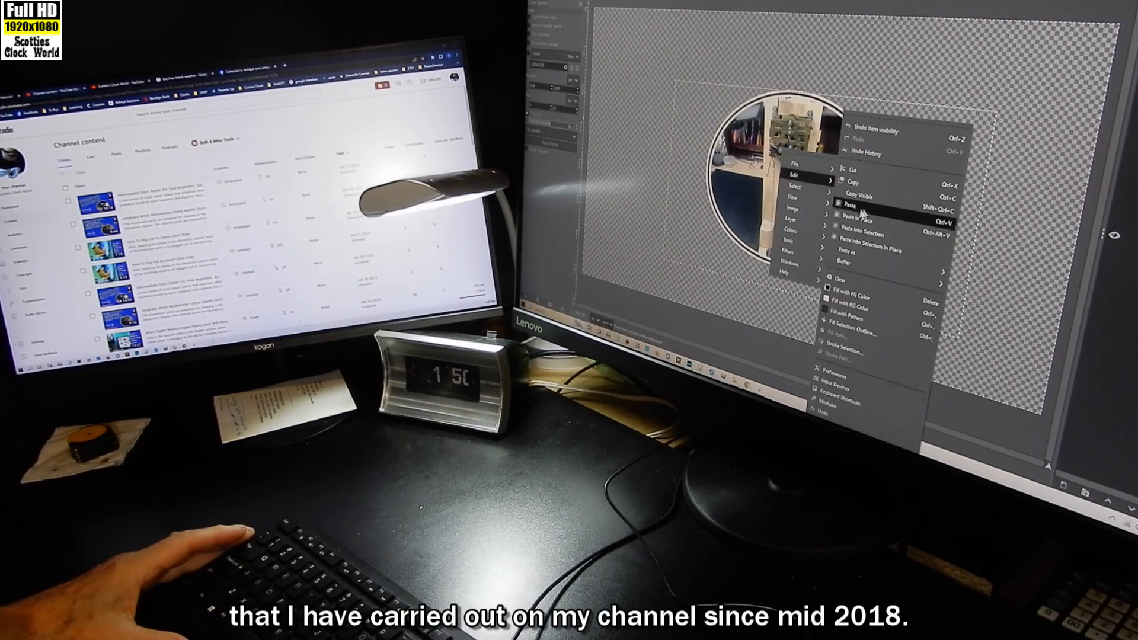
click(850, 209)
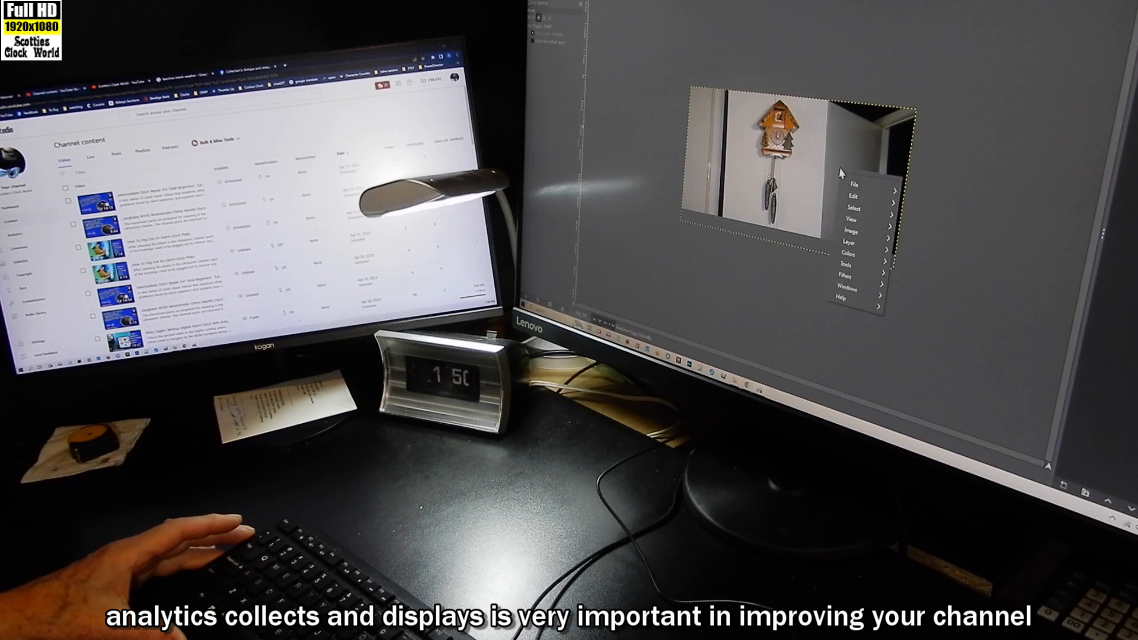
Bring up the Scale Image settings for the cuckoo clock photo again
click(849, 230)
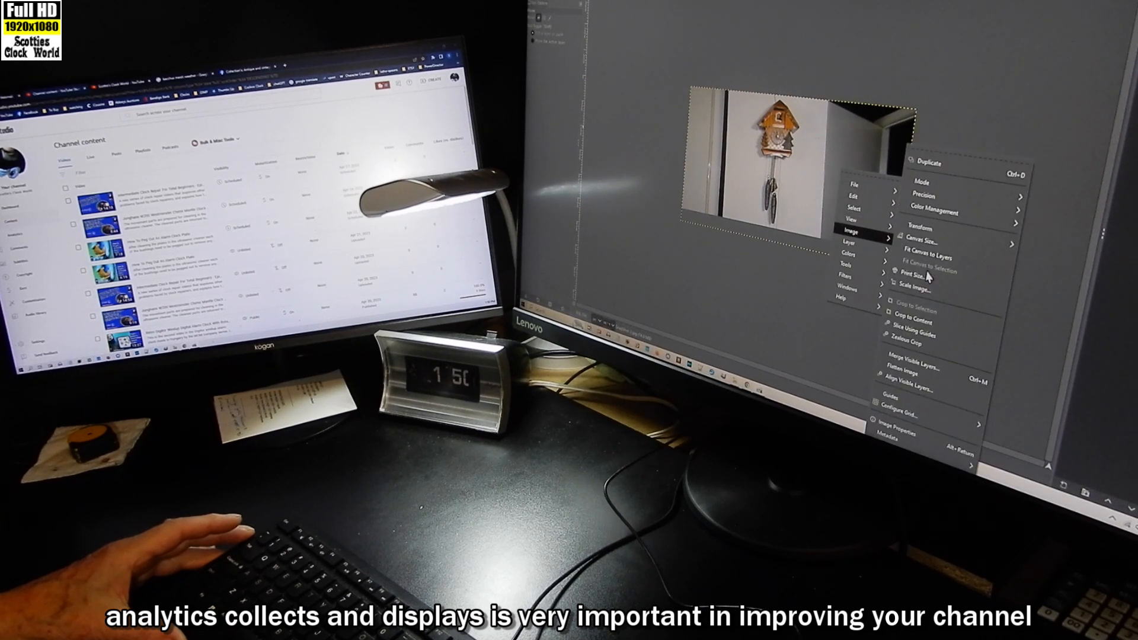
click(915, 271)
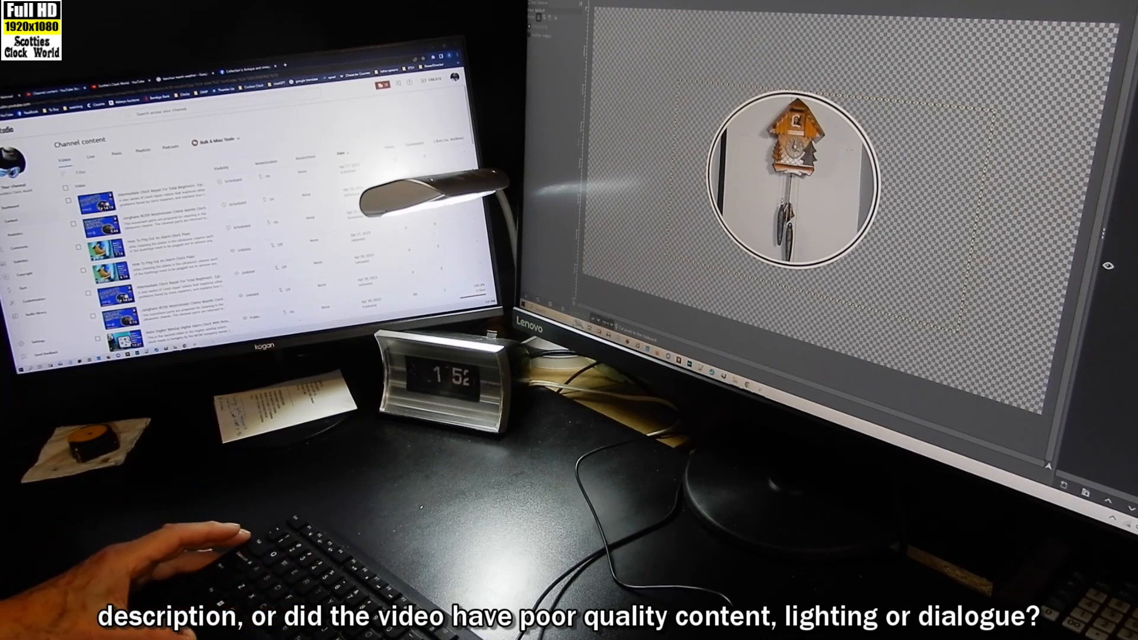
Open the context menu on the circular cuckoo clock image to copy it
right_click(788, 131)
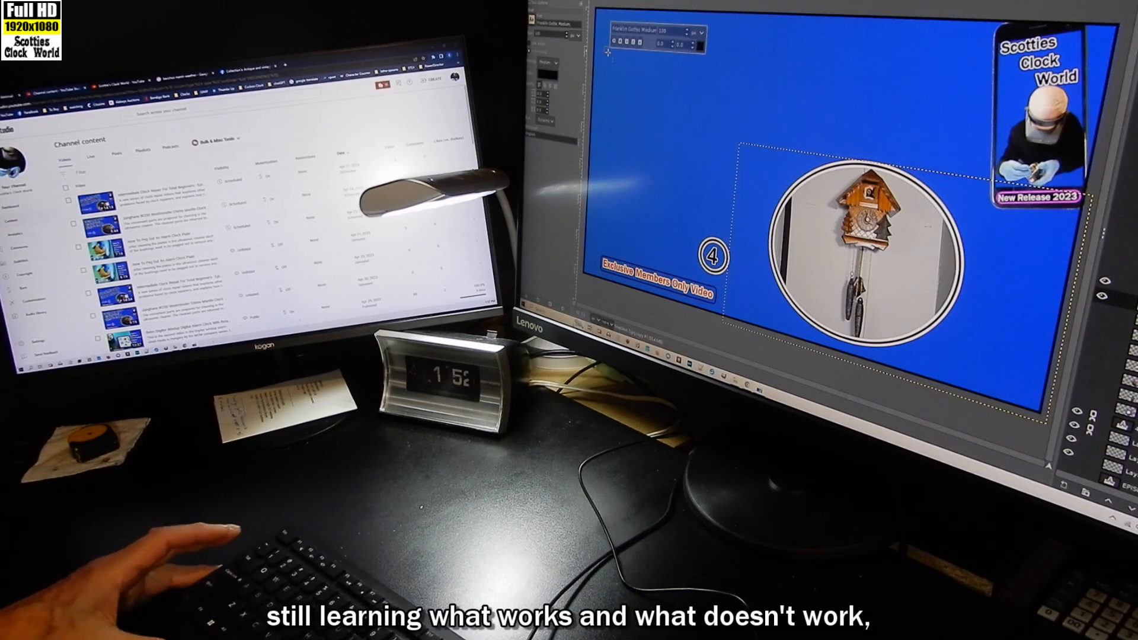
Type the title 'CHALET PINE TREES CUCKOO CLOCK' across the upper left of the thumbnail
text(CHALET P)
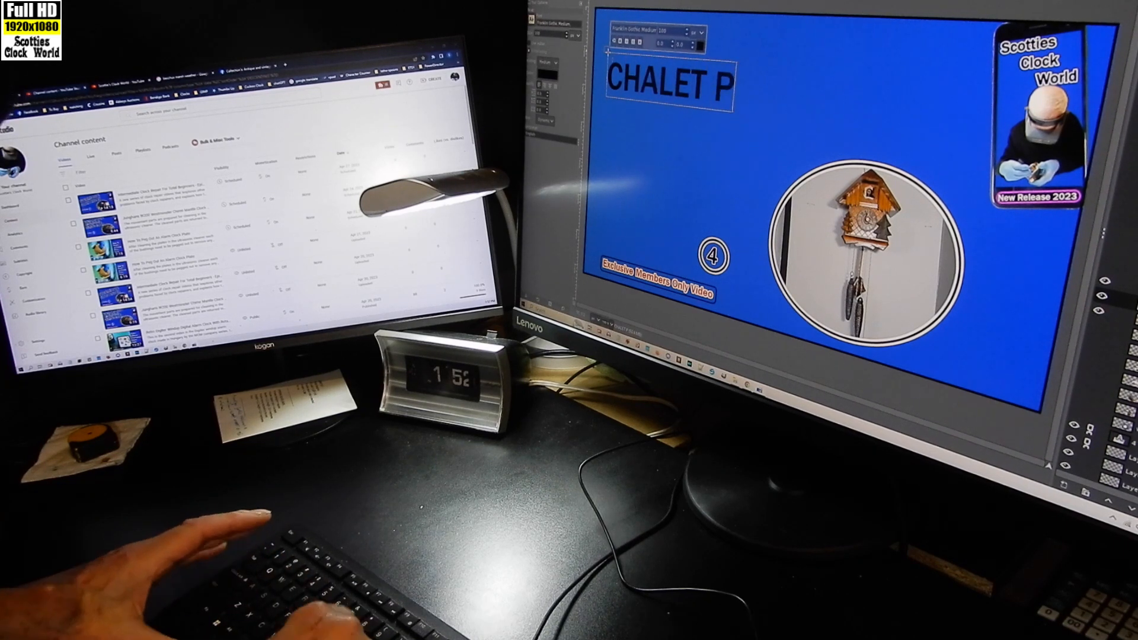
text(INE TREES)
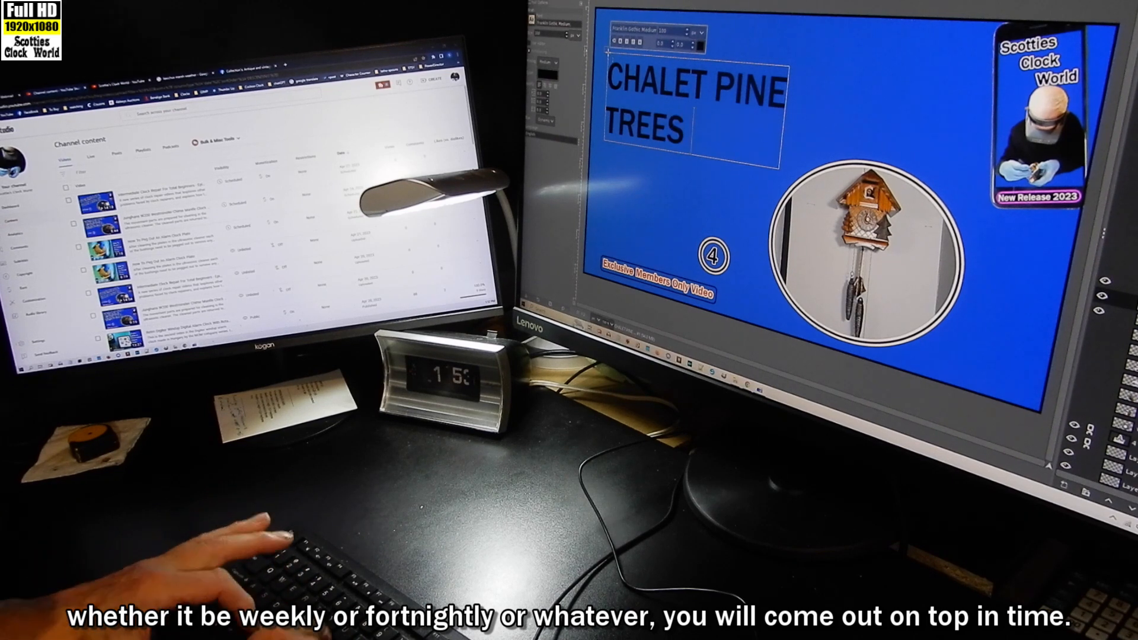
text(CUCKOO)
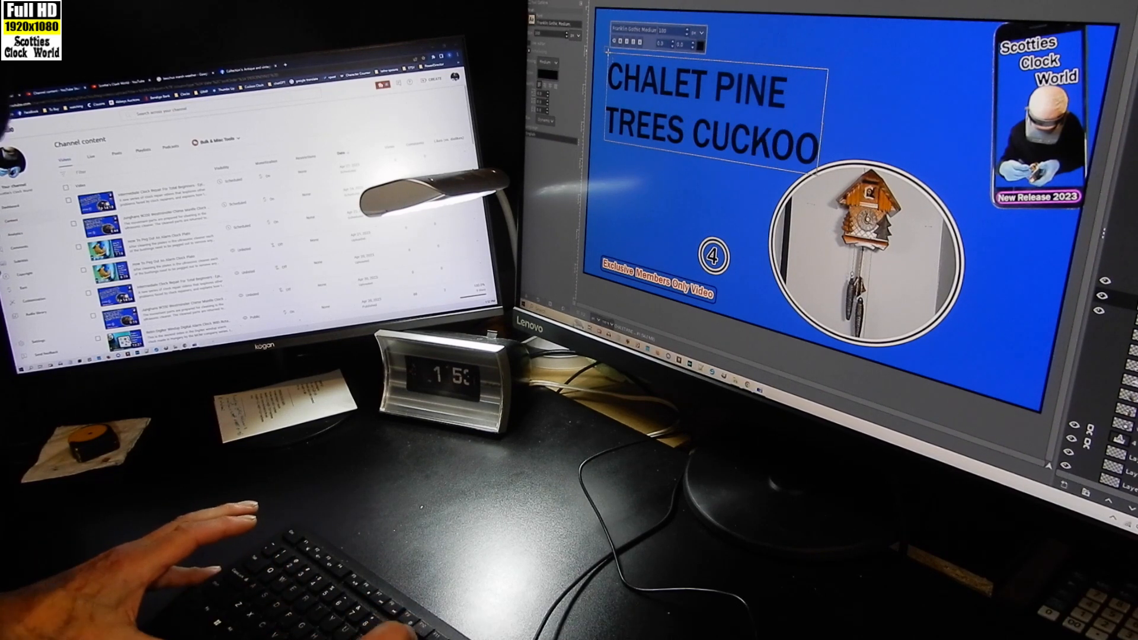
text(CLOCK)
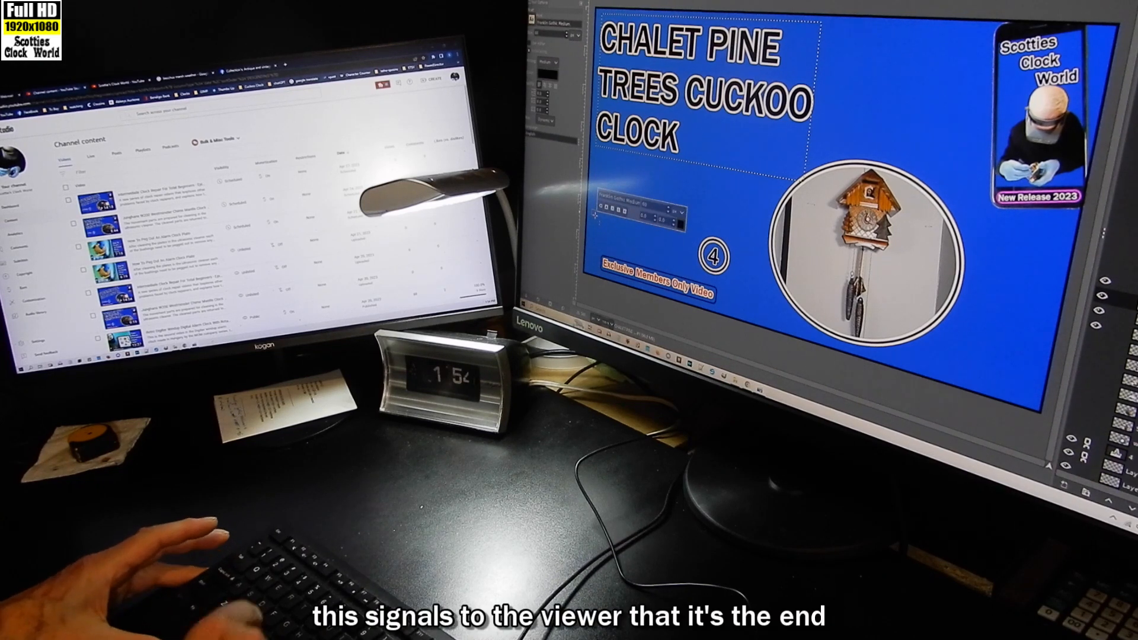
Type the label 'RESTORATION' beside the numbered badge
text(RESTORAT)
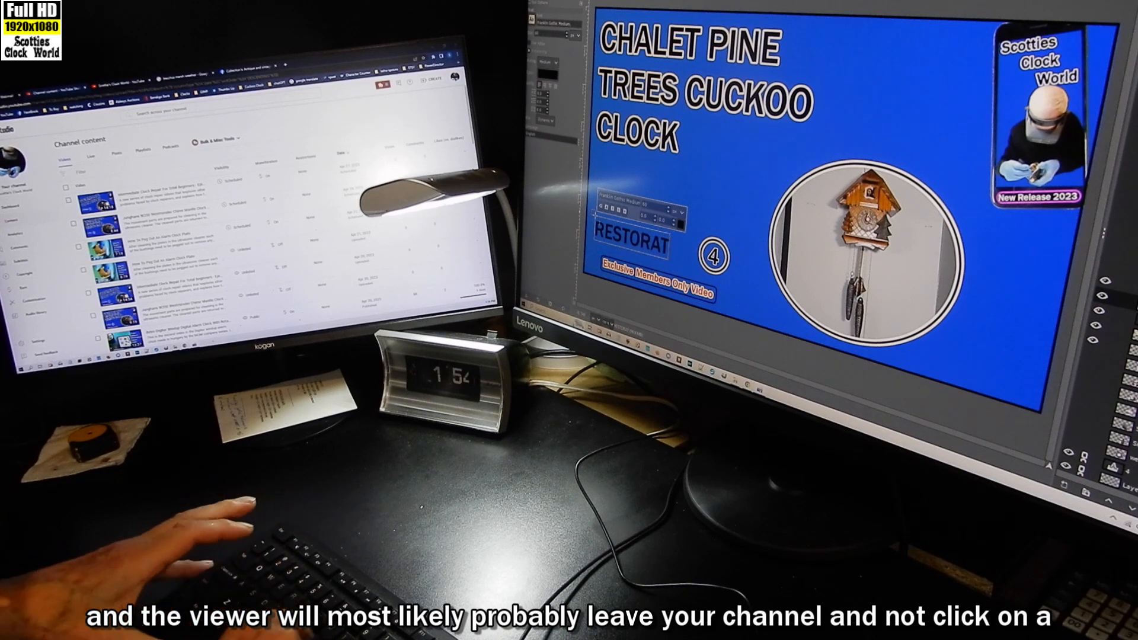
text(ION)
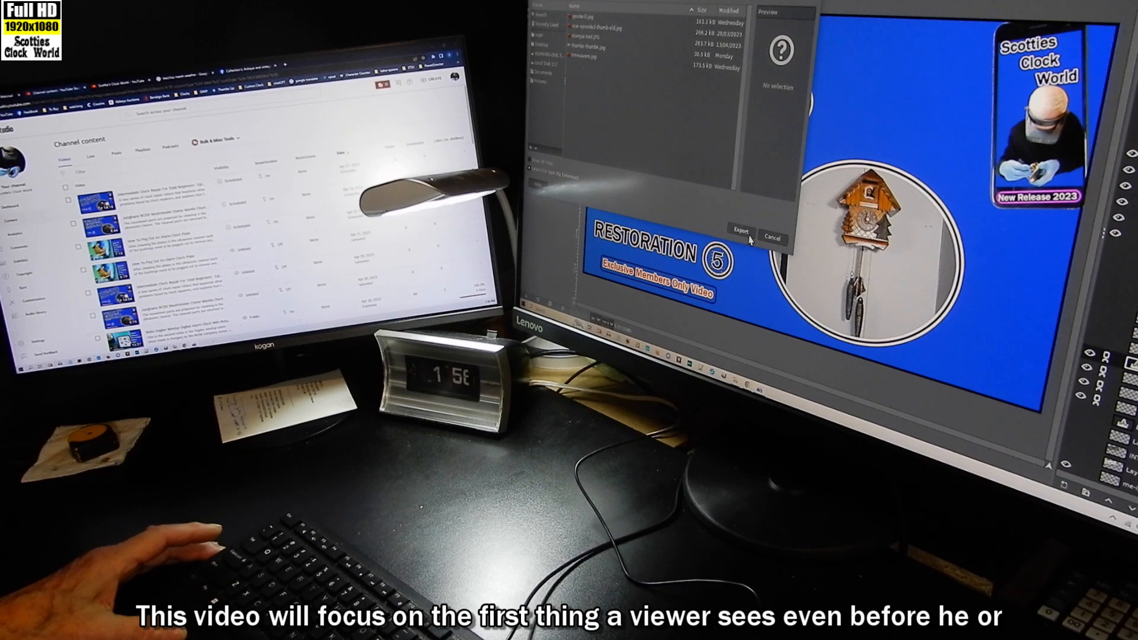
Confirm the export file name and save the thumbnail as a PNG
click(739, 230)
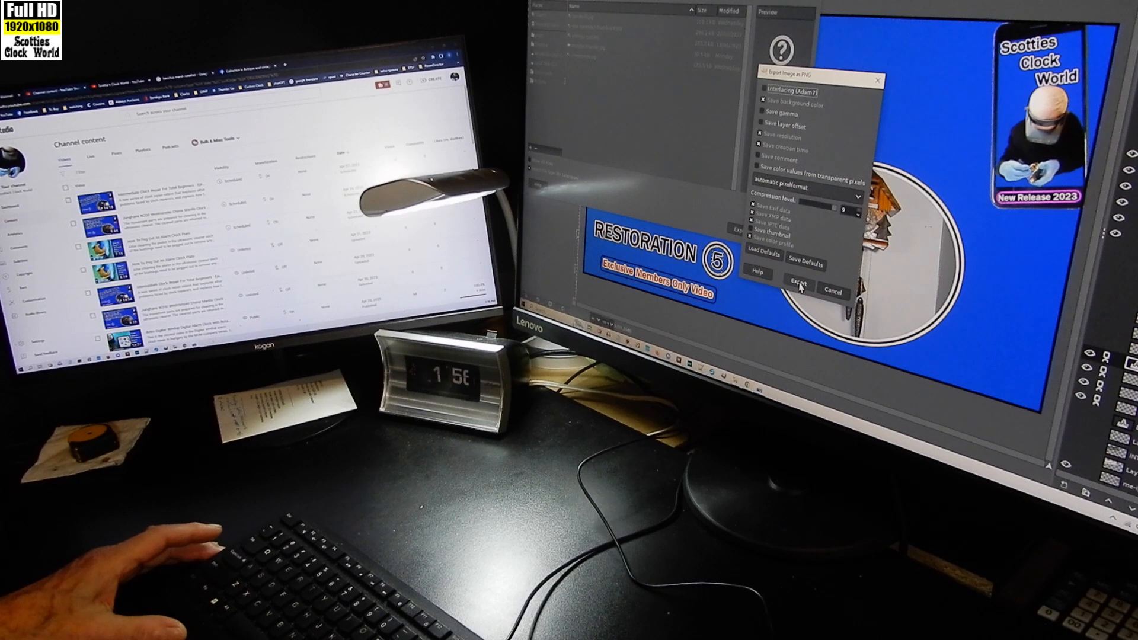
click(798, 285)
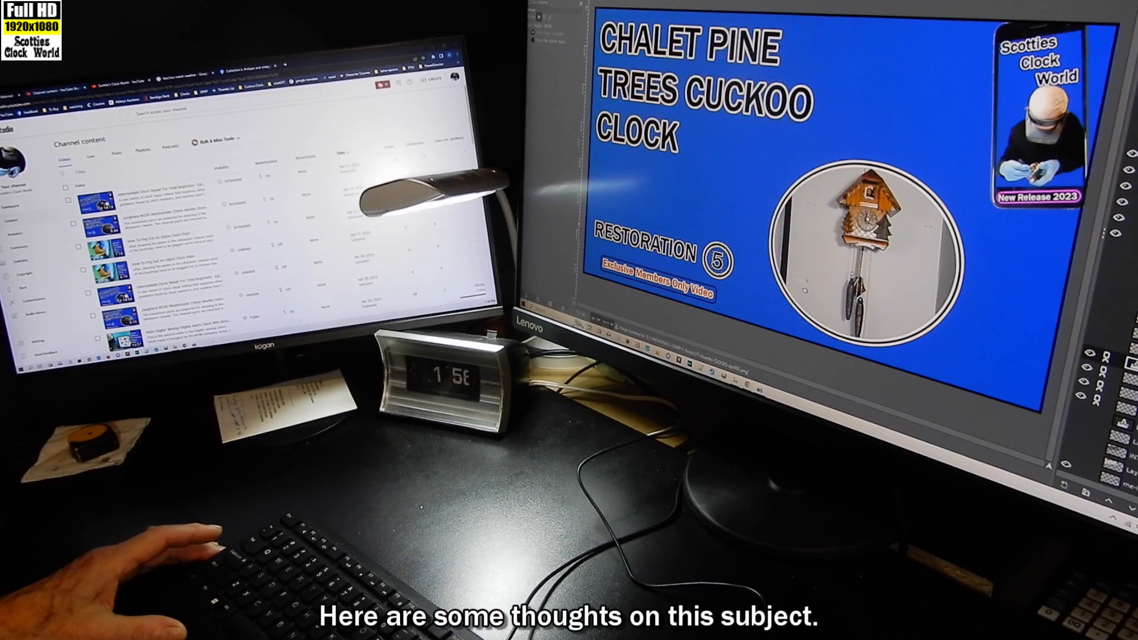